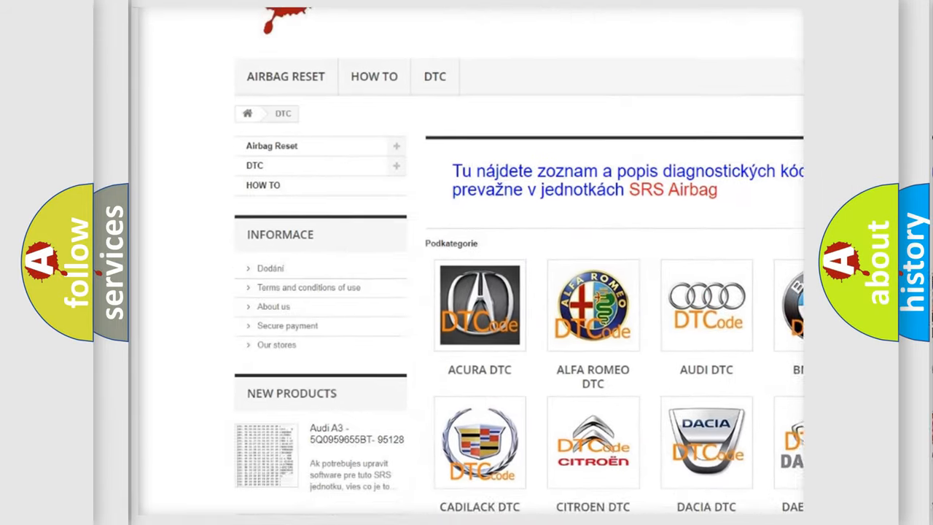
{"action": "scroll", "scroll_direction": "down", "scroll_amount": 3}
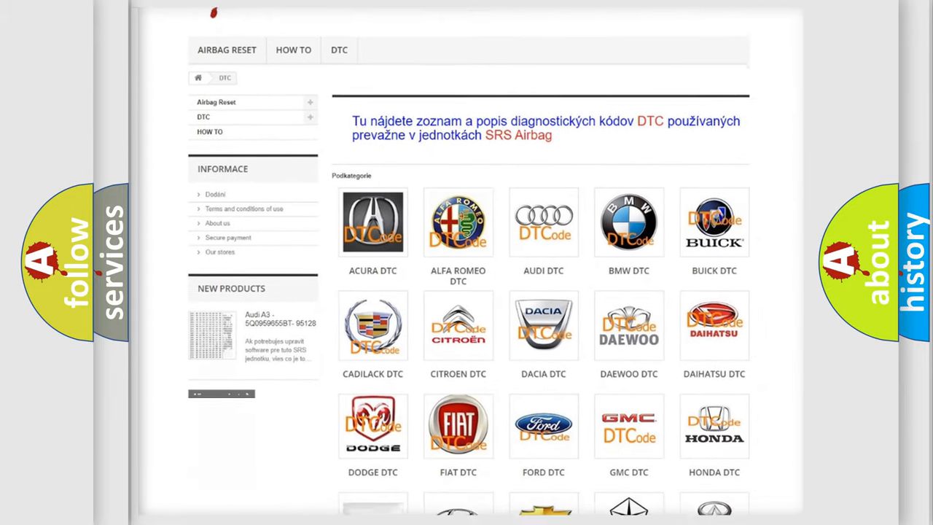
{"action": "scroll", "scroll_direction": "down", "scroll_amount": 3}
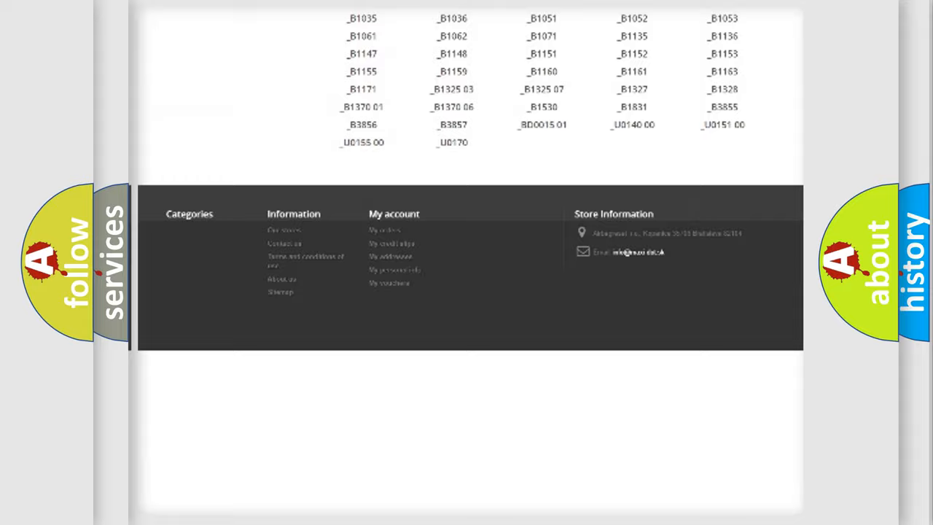
{"action": "scroll", "scroll_direction": "up", "scroll_amount": 3}
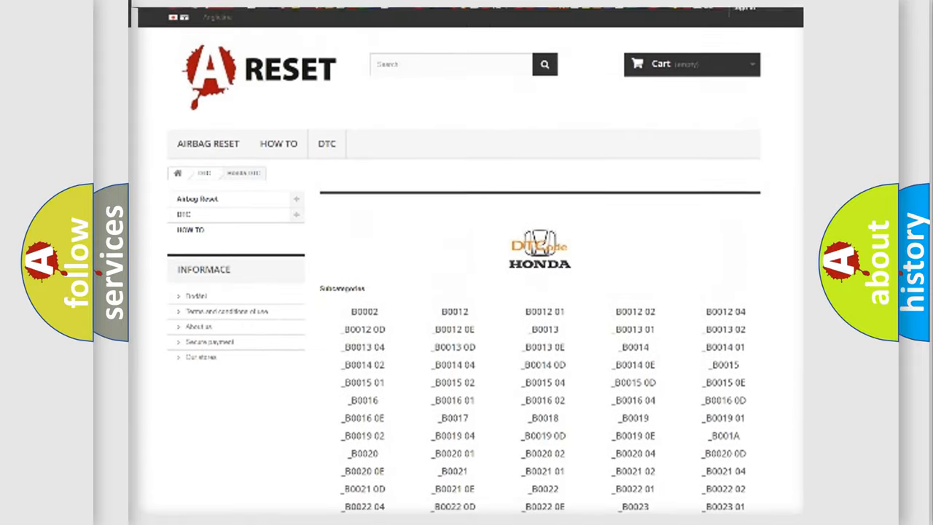